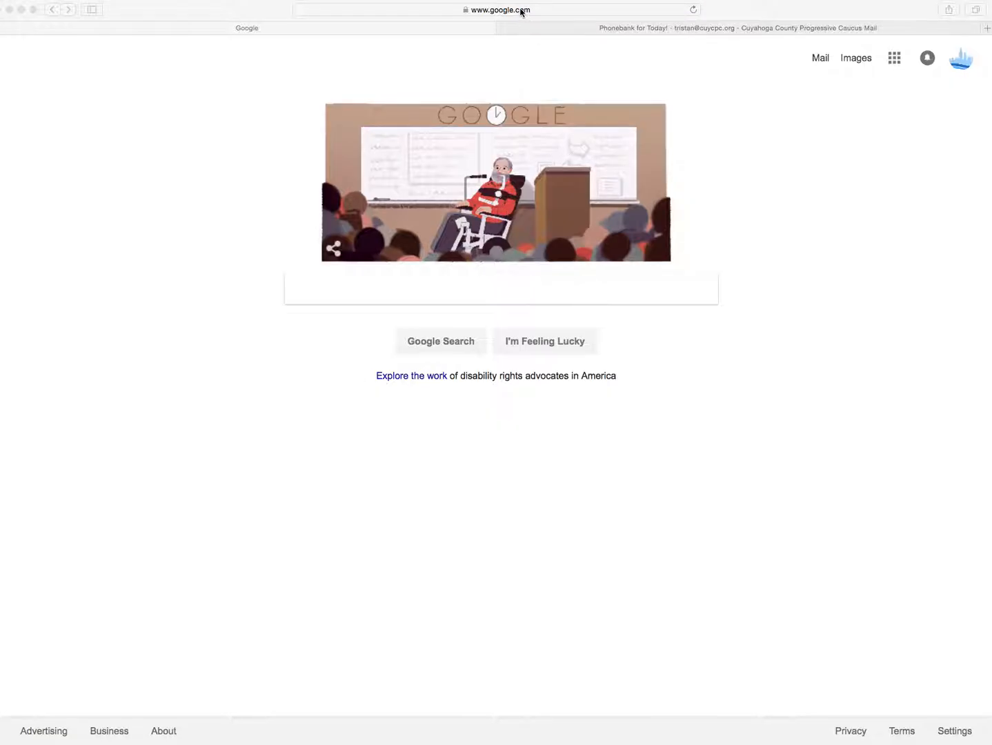
Visit cuycpc.org/trump and scroll through the Trump Response Team volunteer sign-up form.
type("cuycpc.org/trump1")
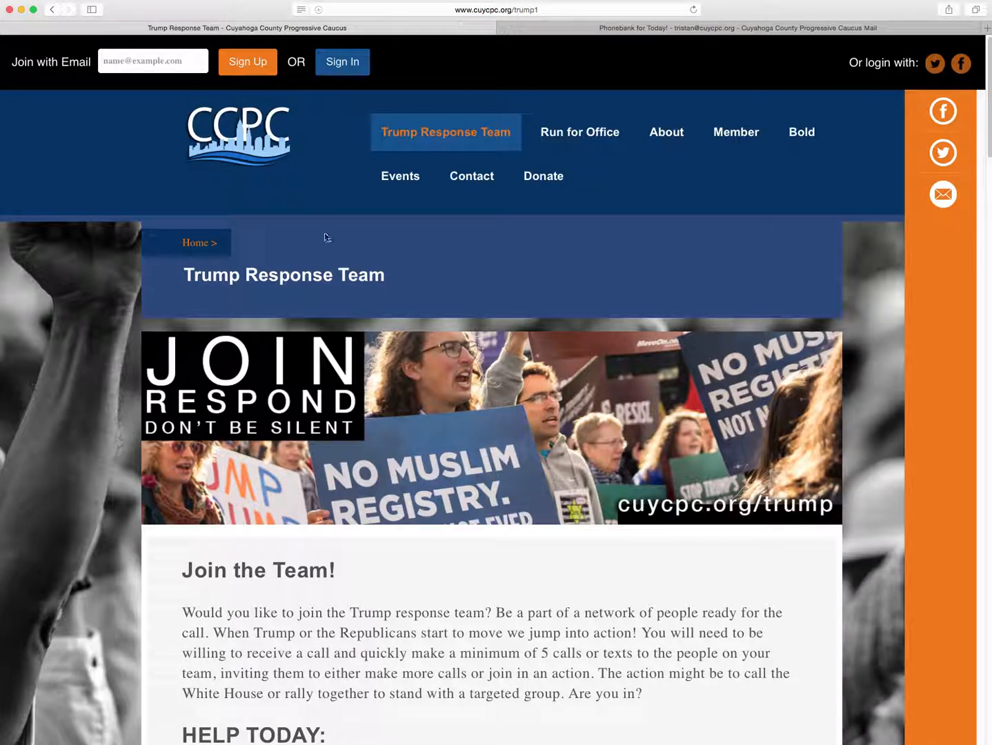
scroll("down", 3)
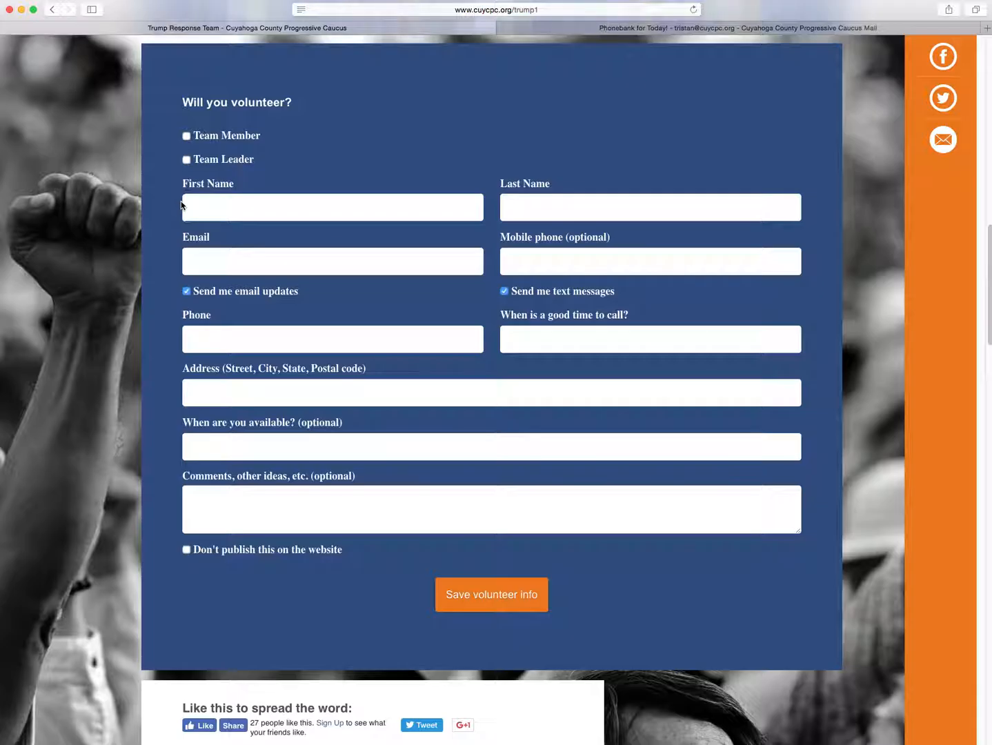
mouse_move(255, 151)
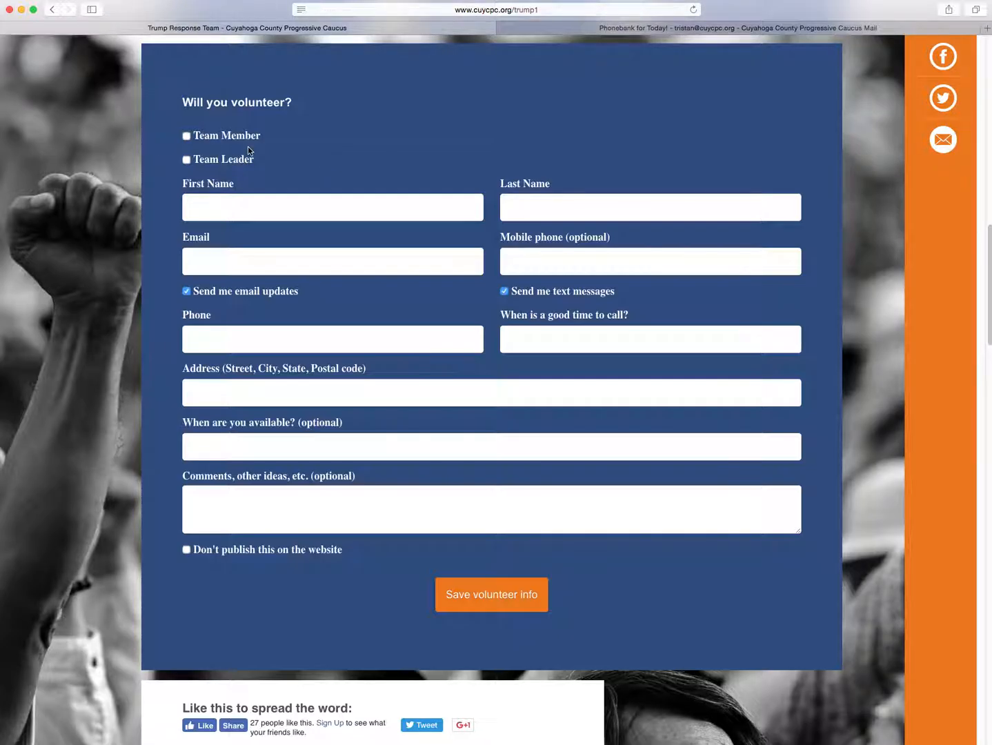
mouse_move(243, 184)
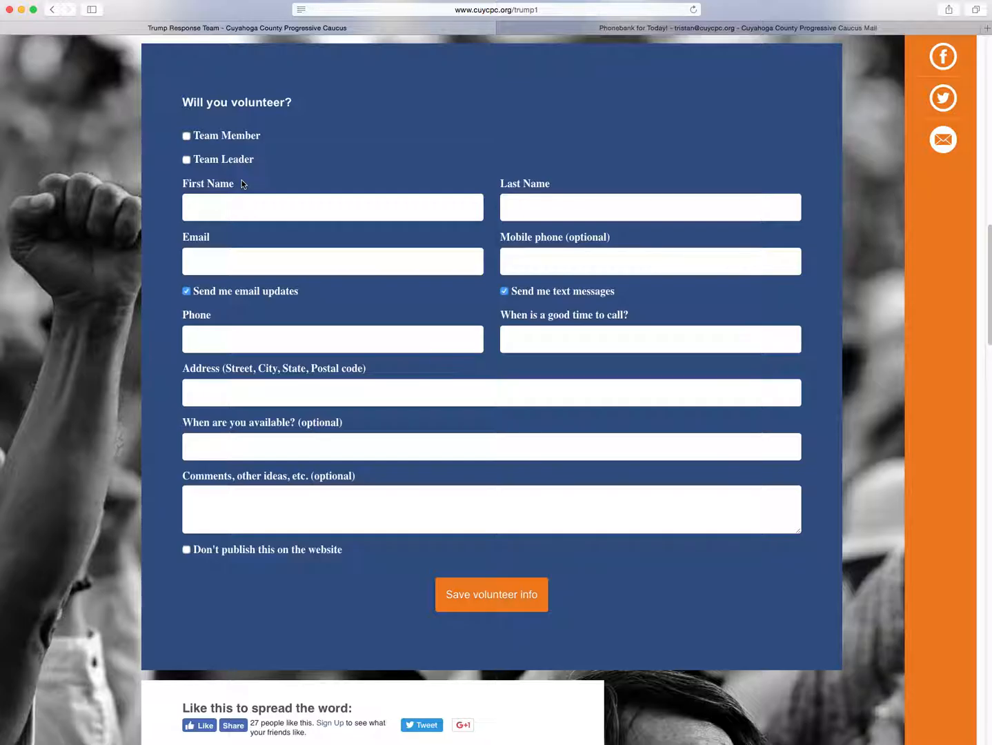
left_click(333, 207)
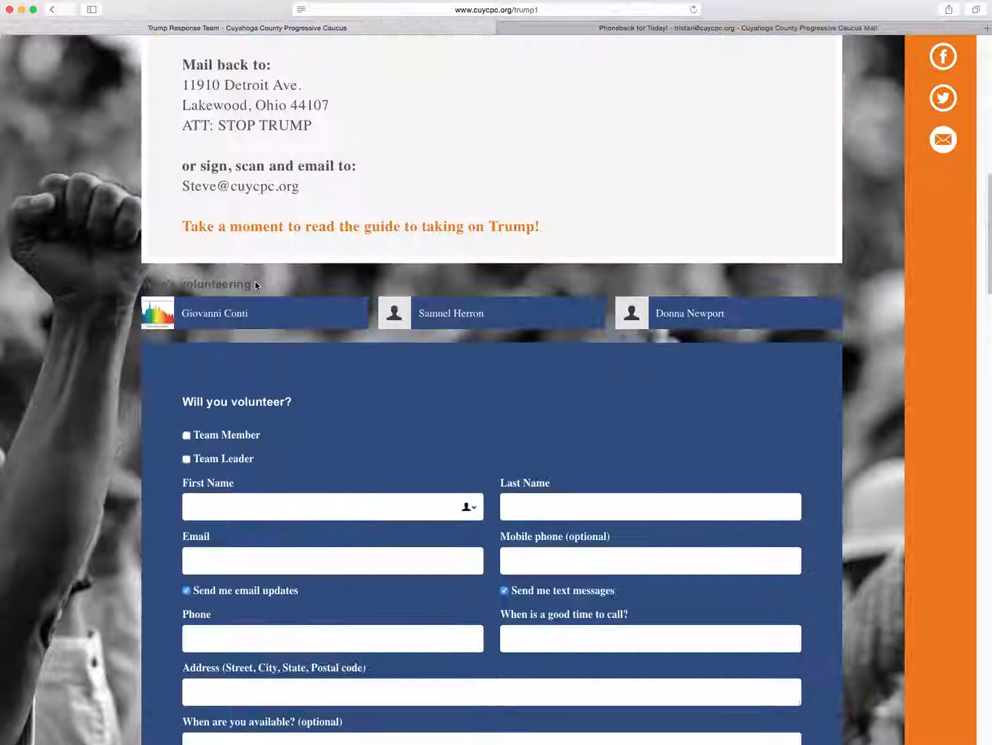
scroll("up", 3)
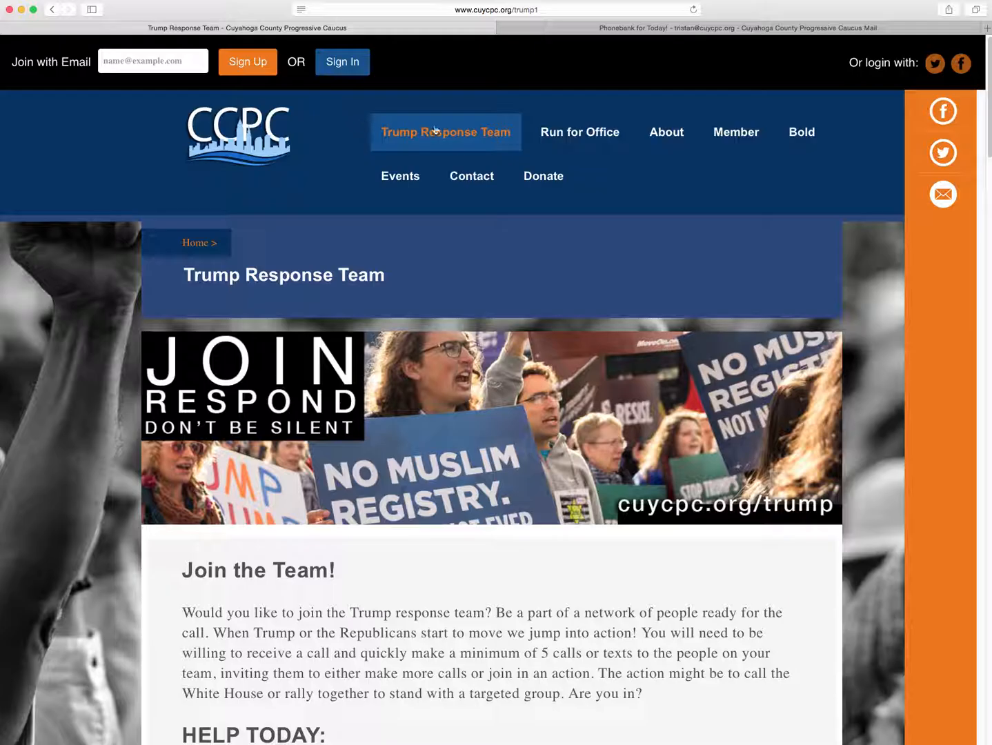
mouse_move(499, 93)
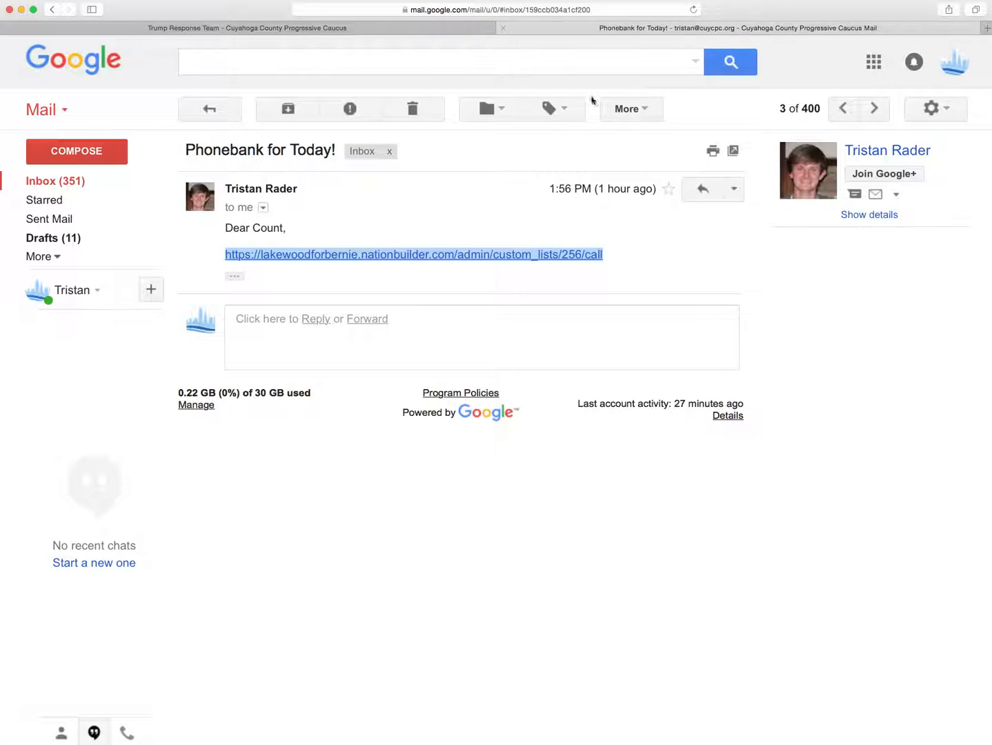
mouse_move(100, 204)
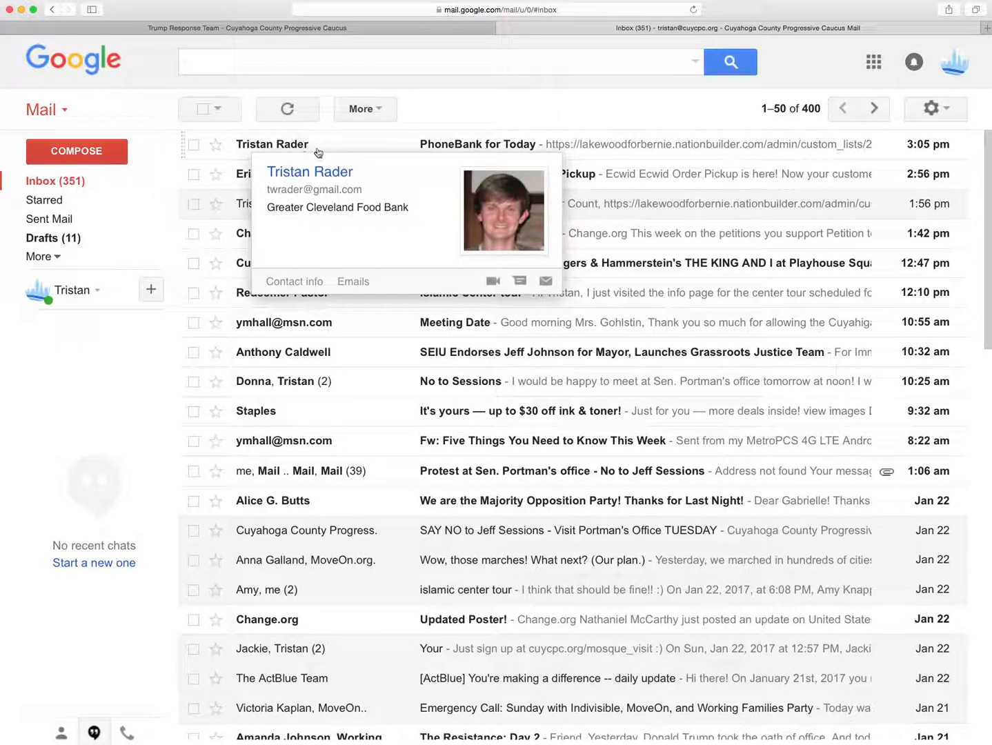
From the newest PhoneBank for Today email, follow its lakewoodforbernie NationBuilder call list link.
left_click(477, 144)
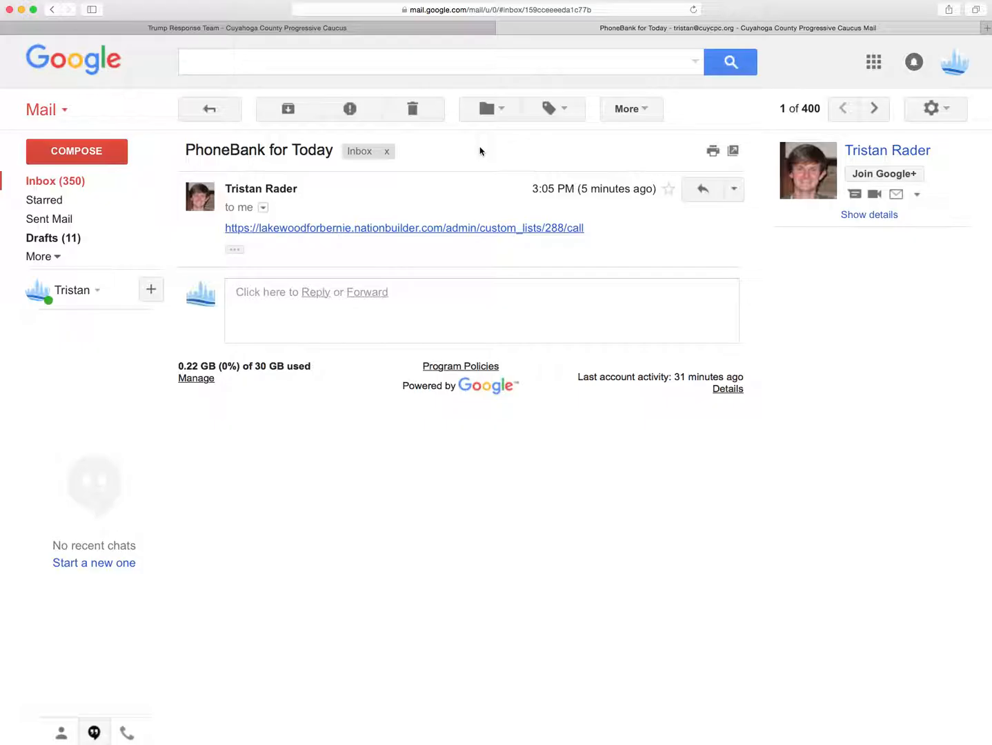
mouse_move(262, 243)
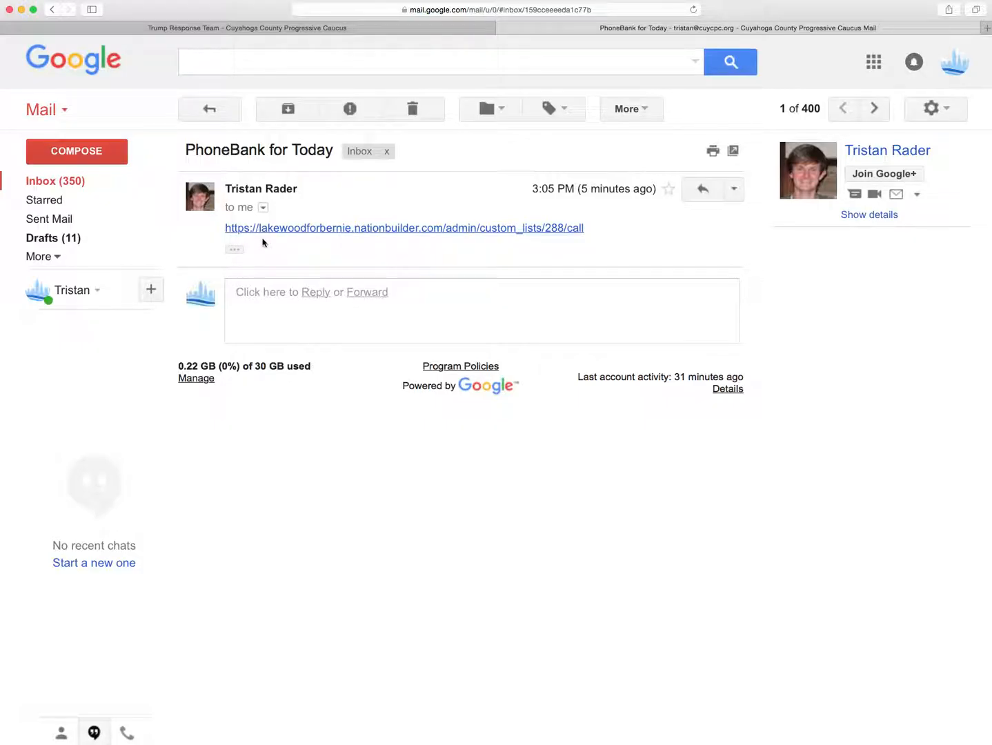
mouse_move(516, 238)
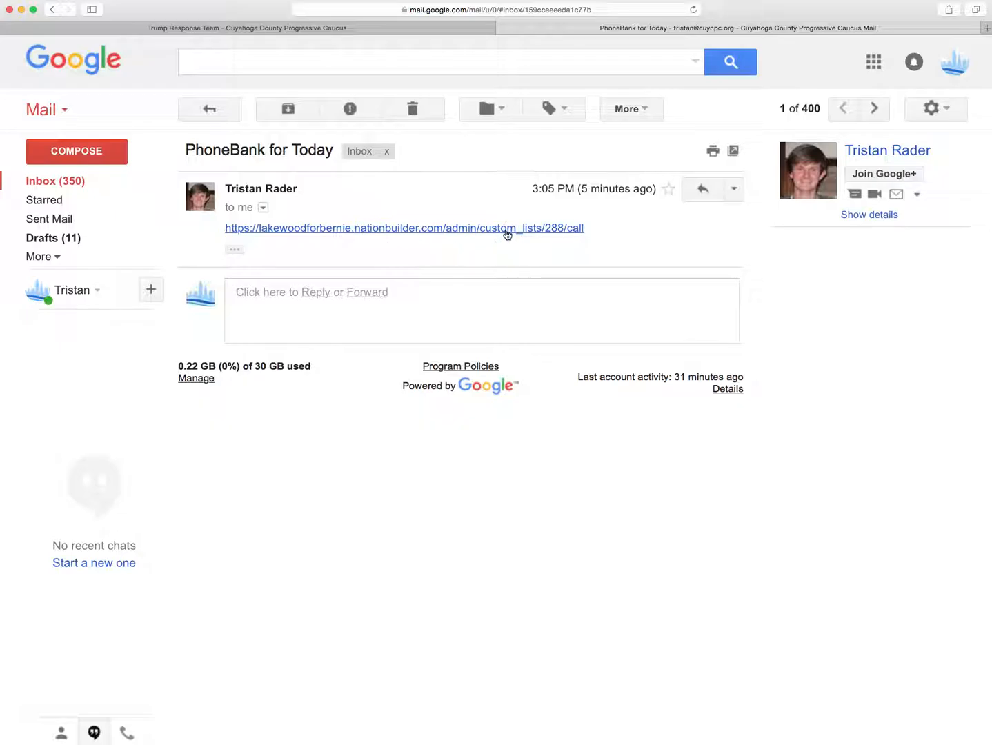
mouse_move(474, 237)
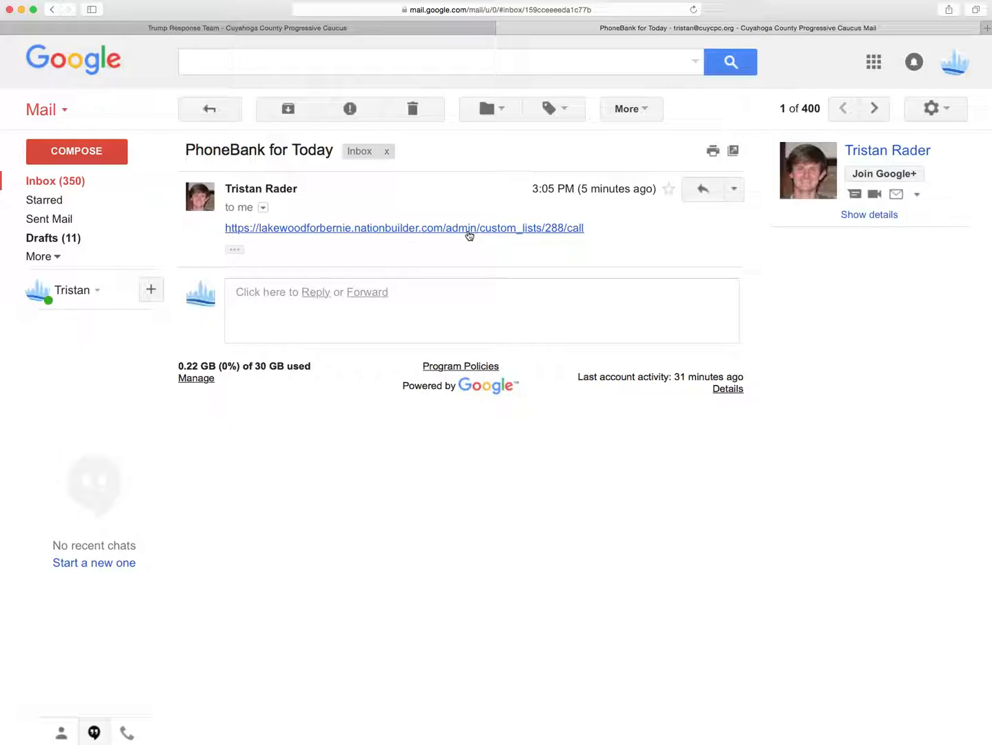
left_click(403, 228)
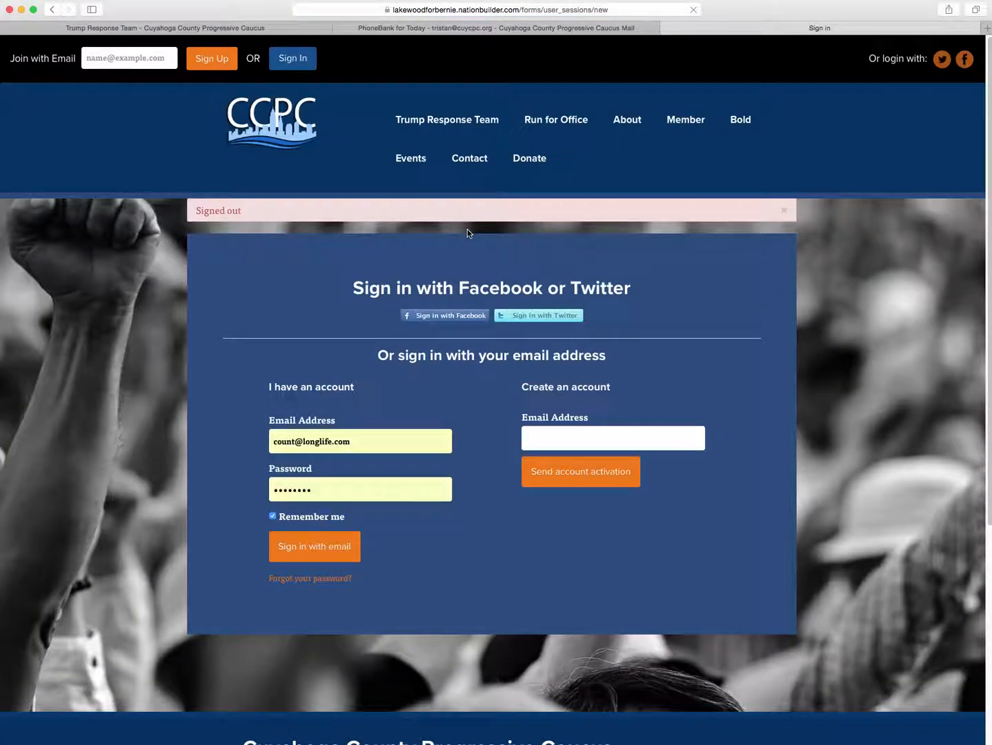
mouse_move(919, 255)
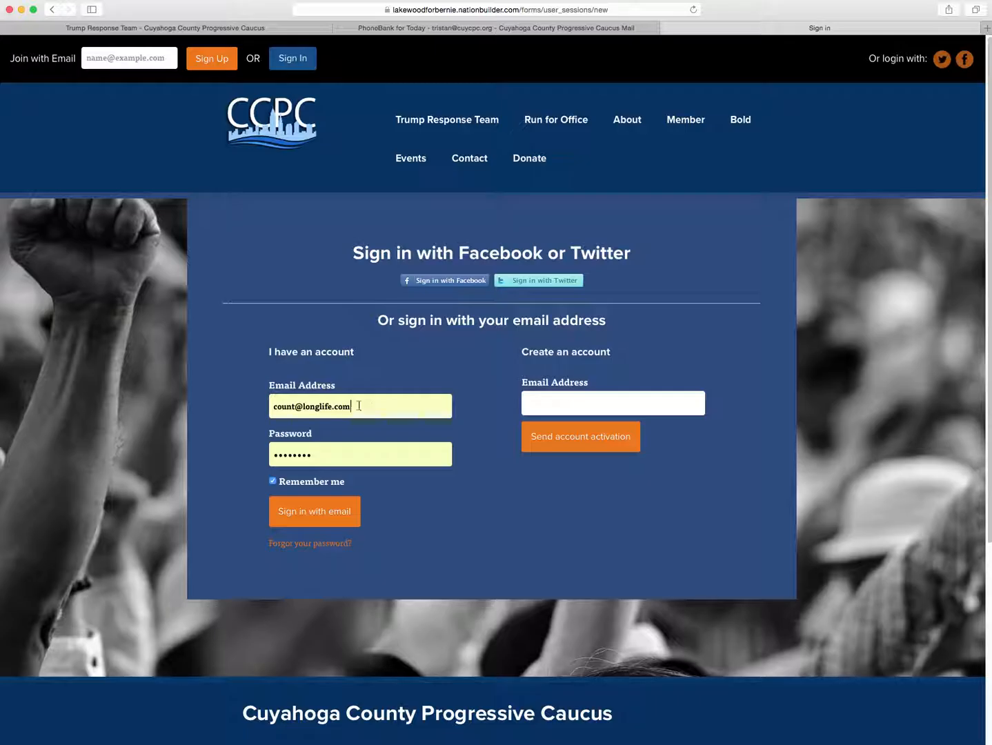
Sign in to the CCPC NationBuilder site by email with the stored credentials and Remember me.
triple_click(310, 406)
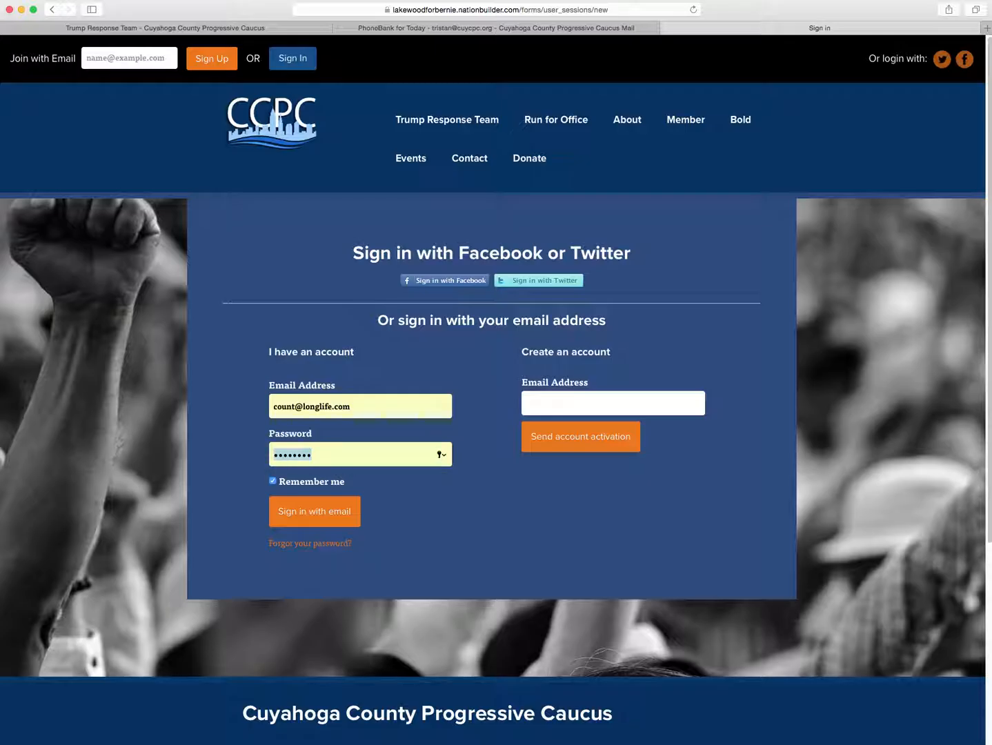
left_click(612, 403)
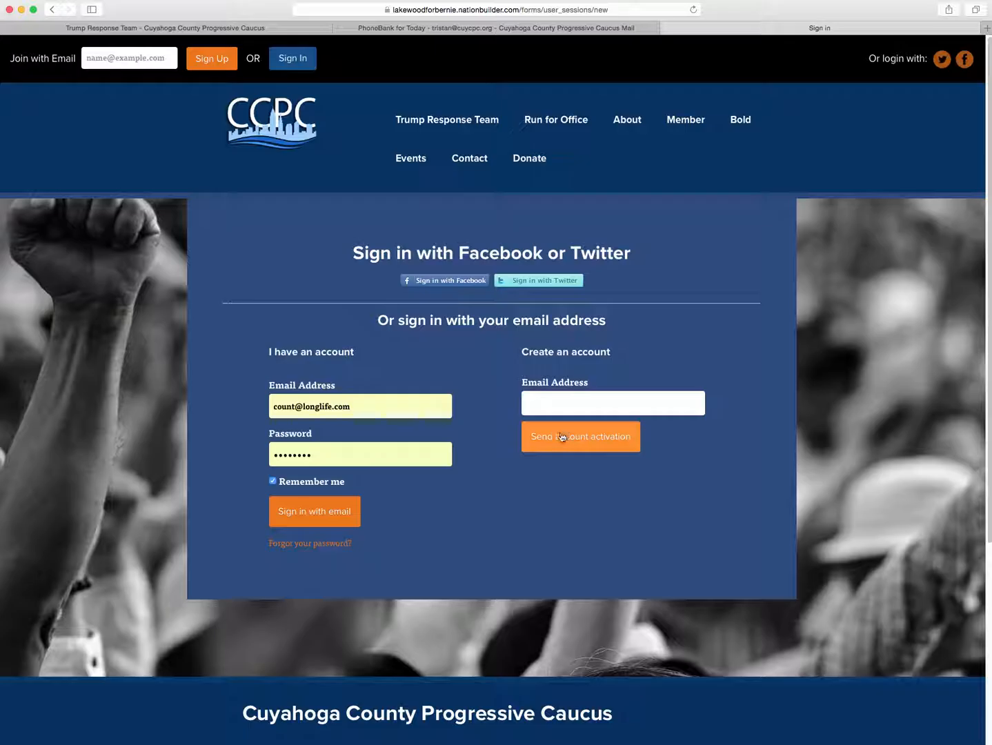
mouse_move(643, 442)
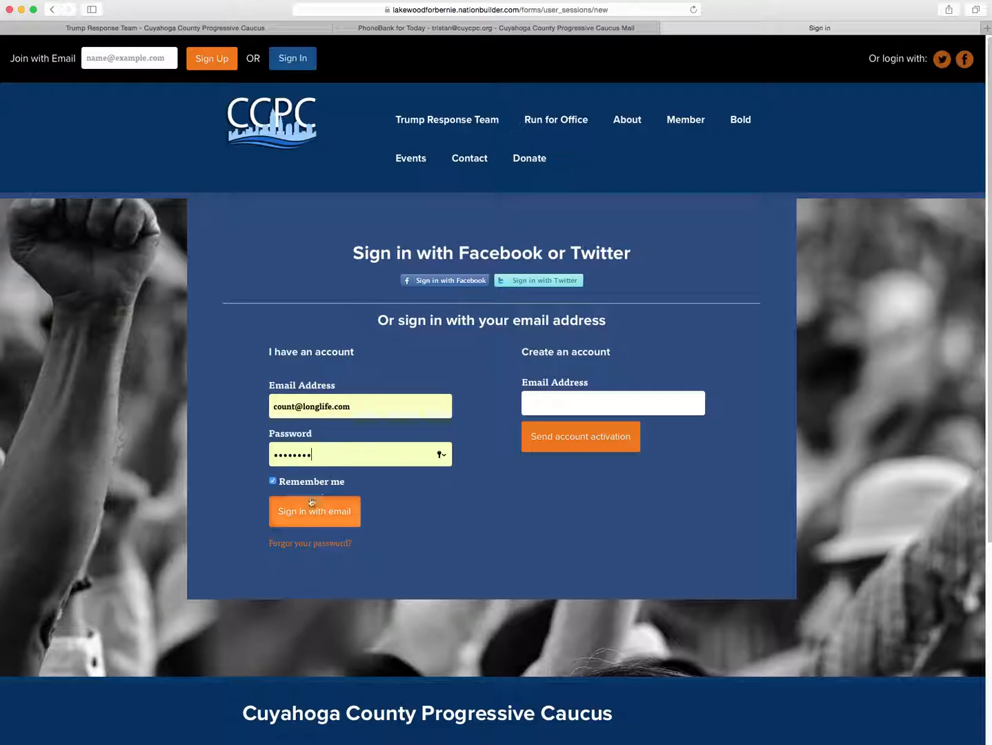
left_click(314, 511)
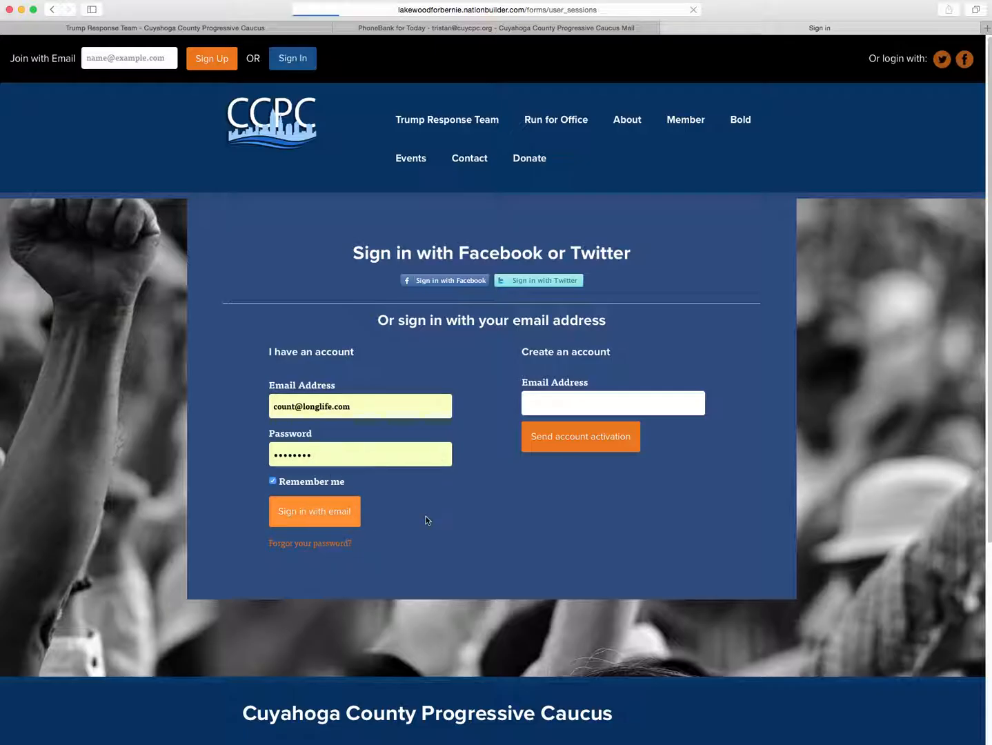
left_click(315, 511)
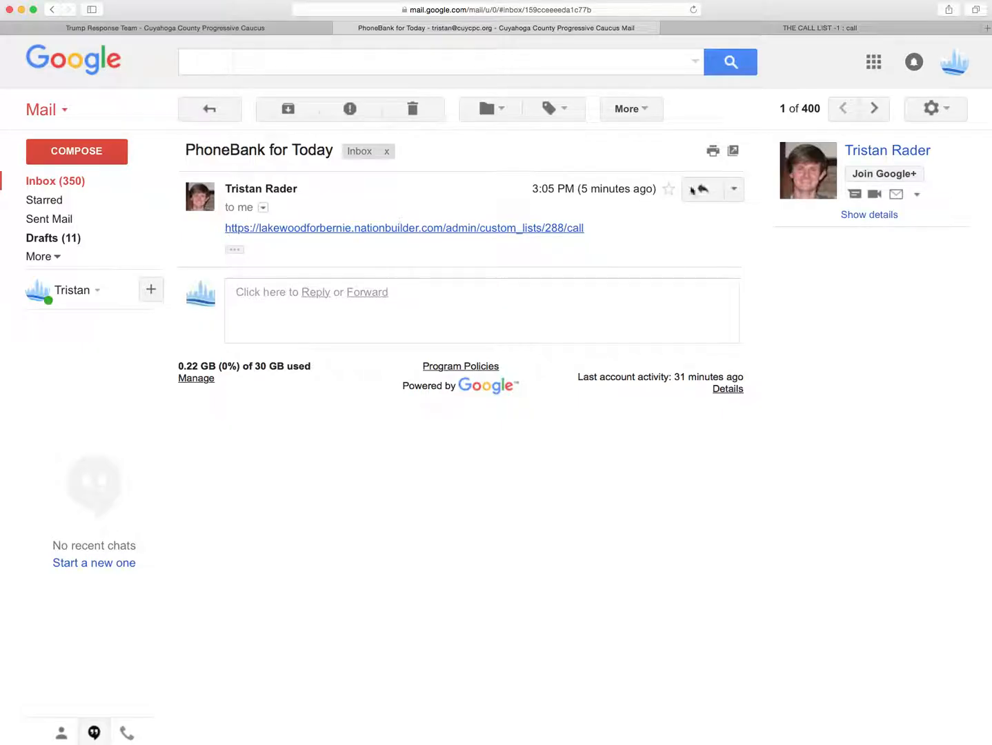
Follow the custom_lists call link in the PhoneBank for Today email to reach the call list.
left_click(403, 228)
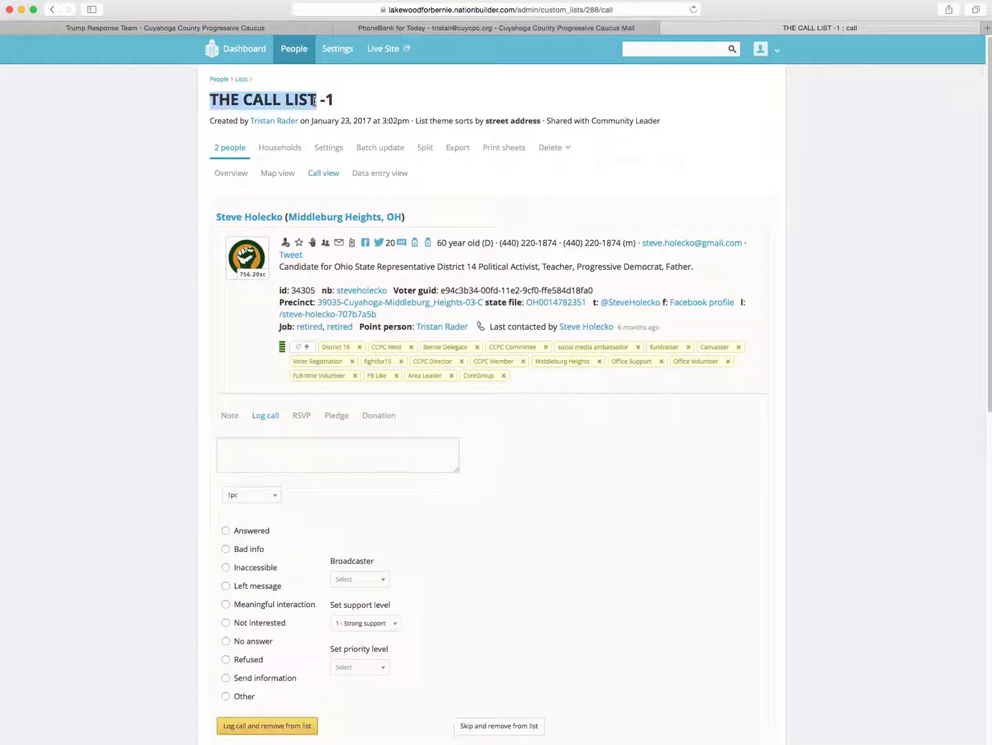
scroll("down", 3)
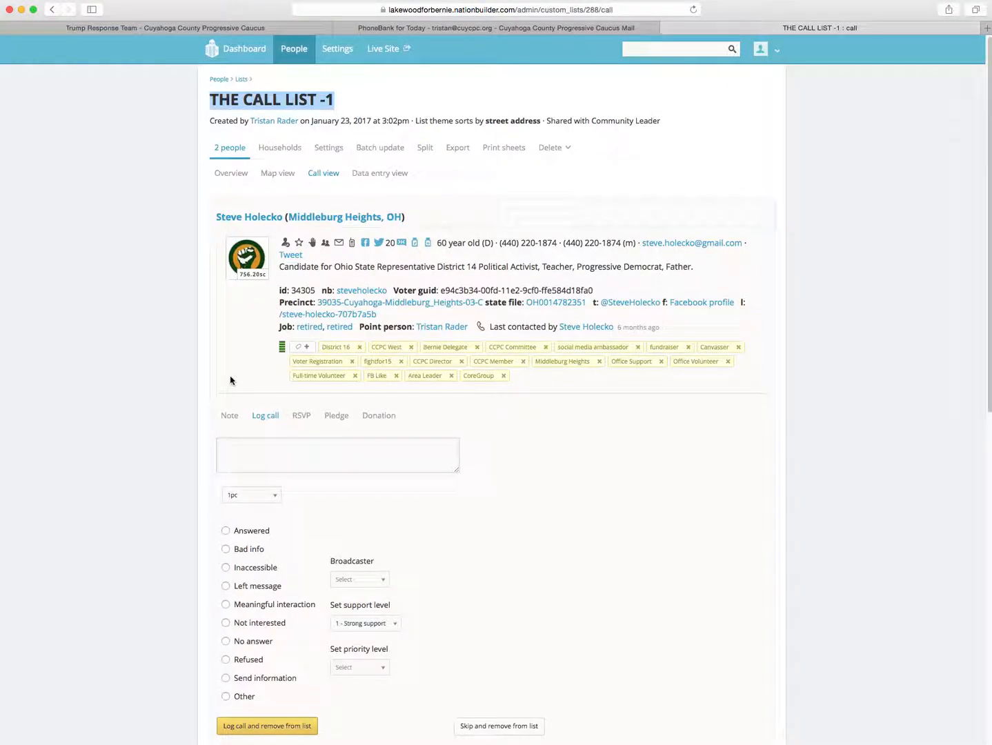
left_click(337, 455)
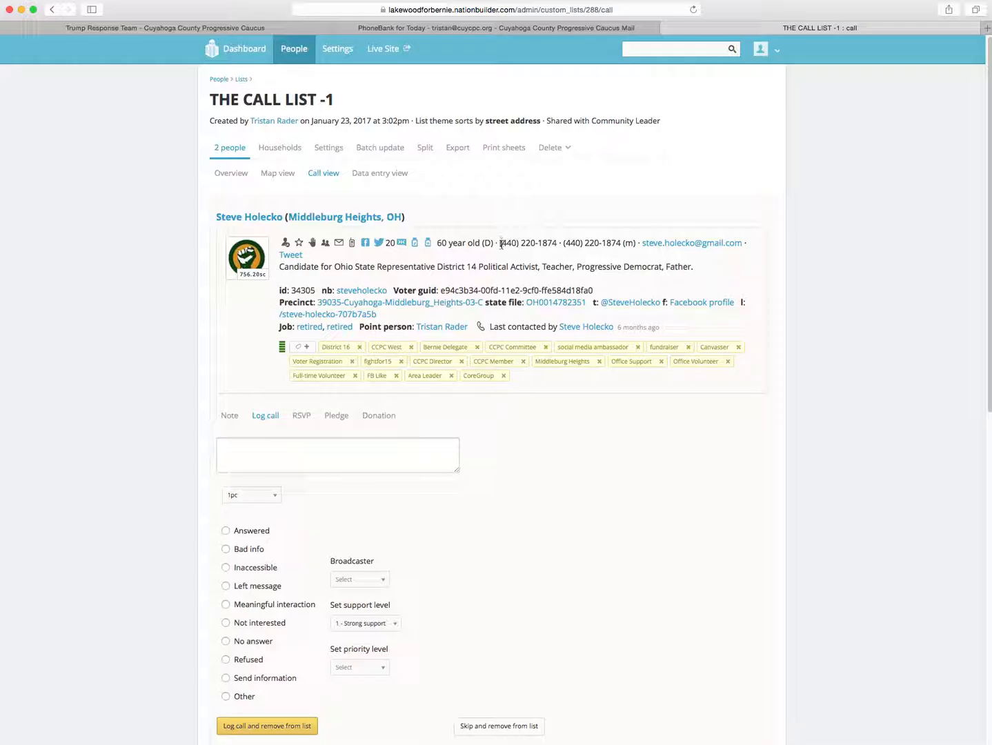
double_click(527, 243)
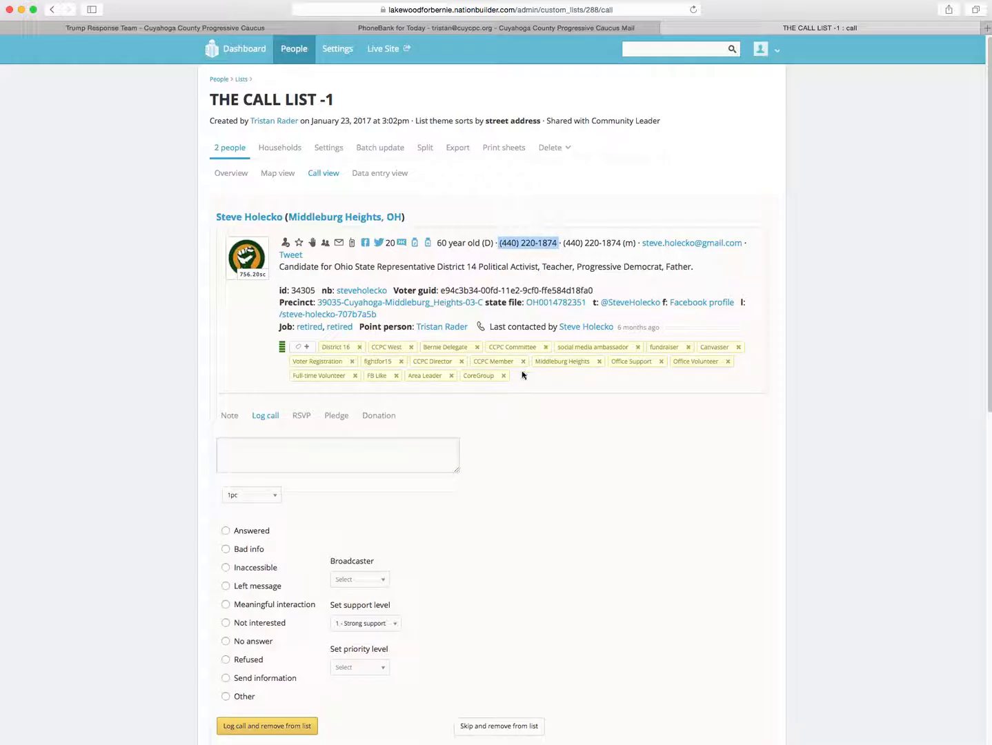
scroll("down", 3)
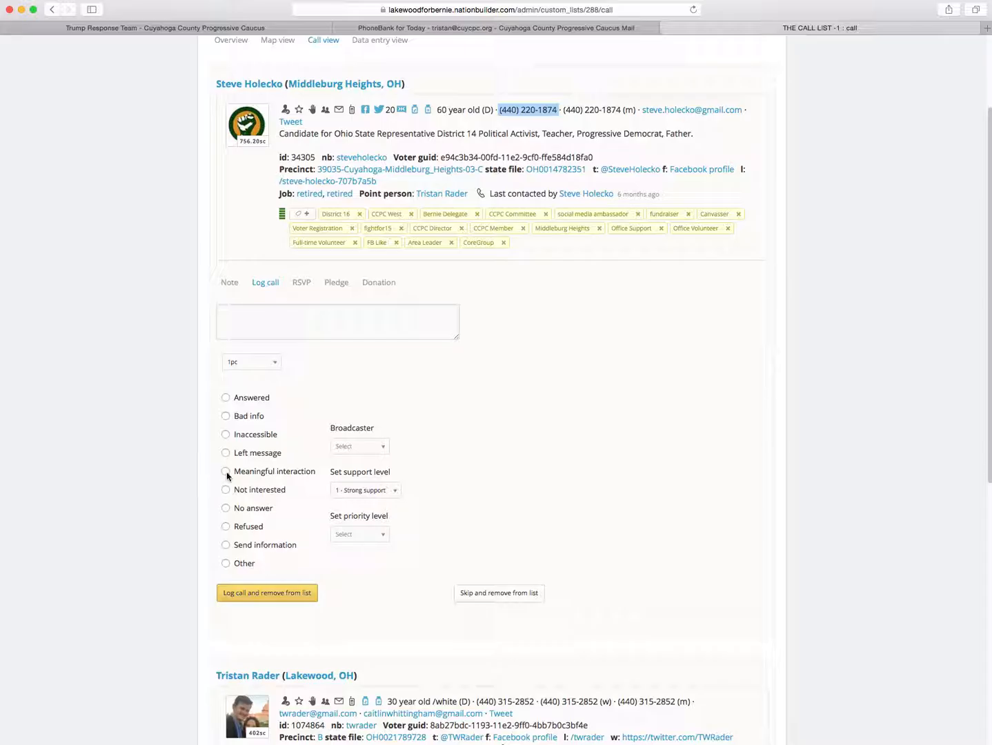
left_click(225, 472)
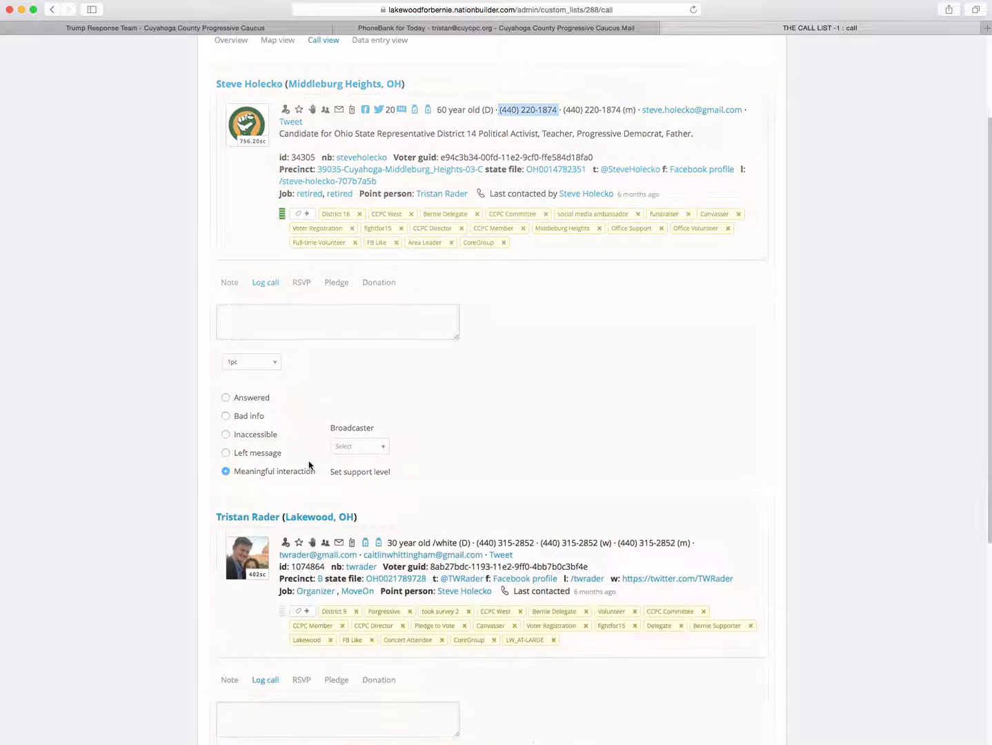
left_click(266, 723)
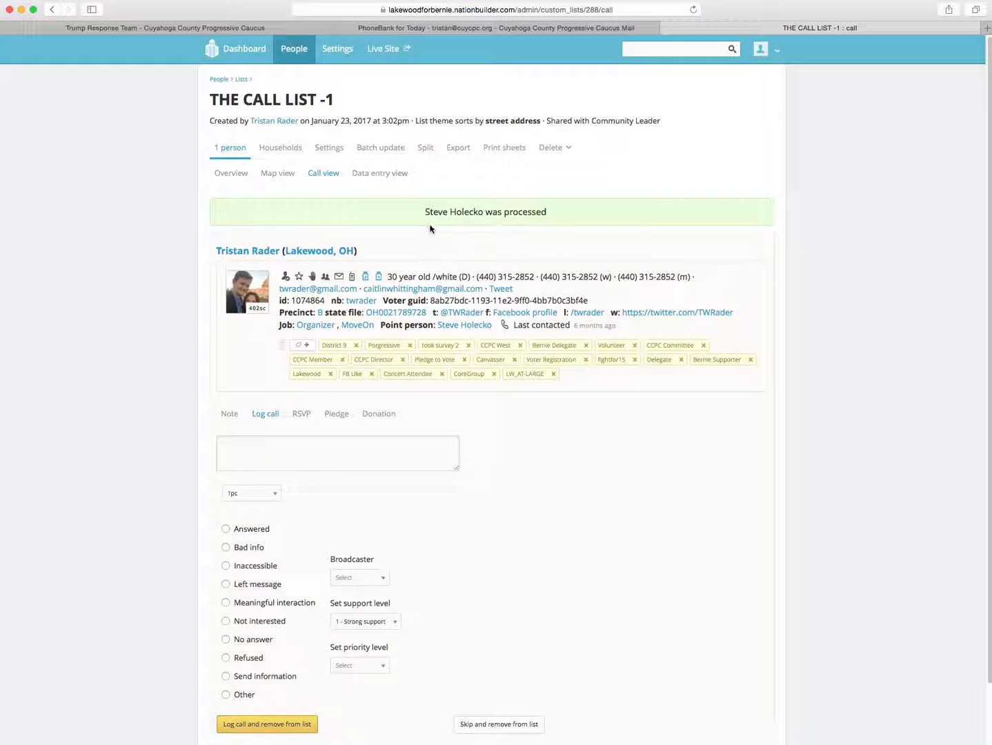
scroll("down", 3)
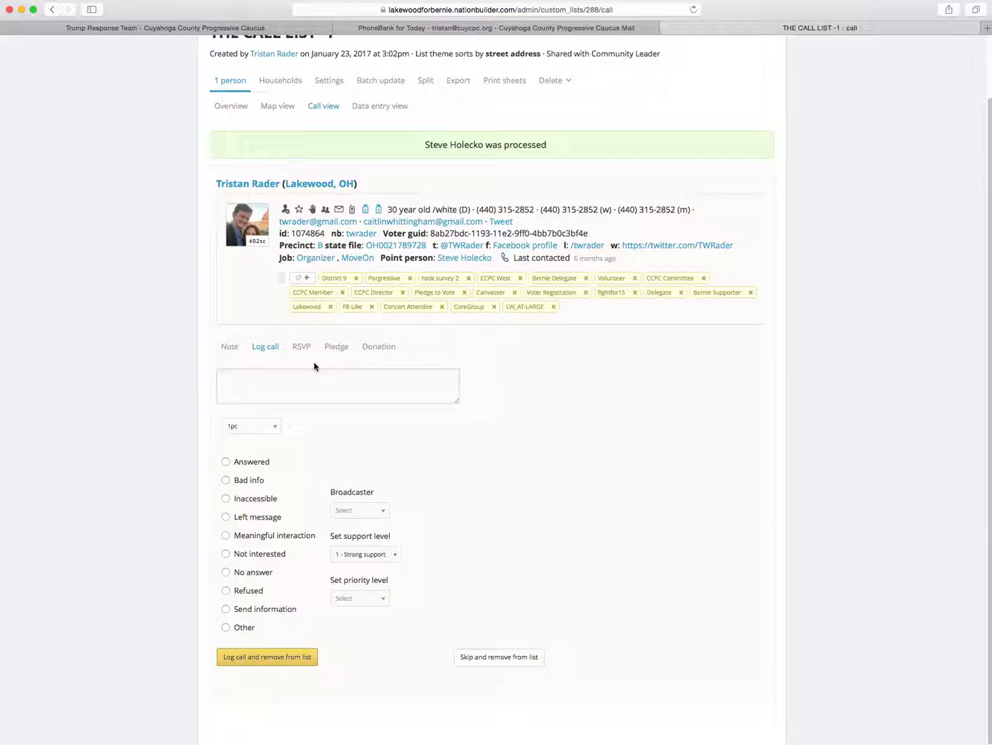
mouse_move(301, 351)
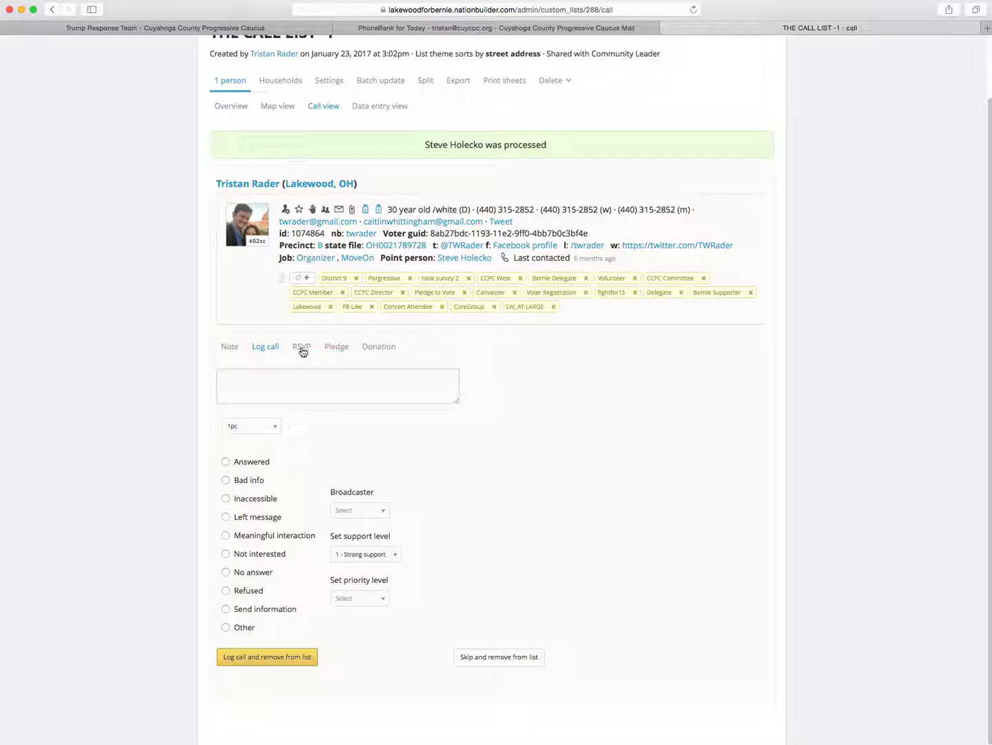
left_click(301, 347)
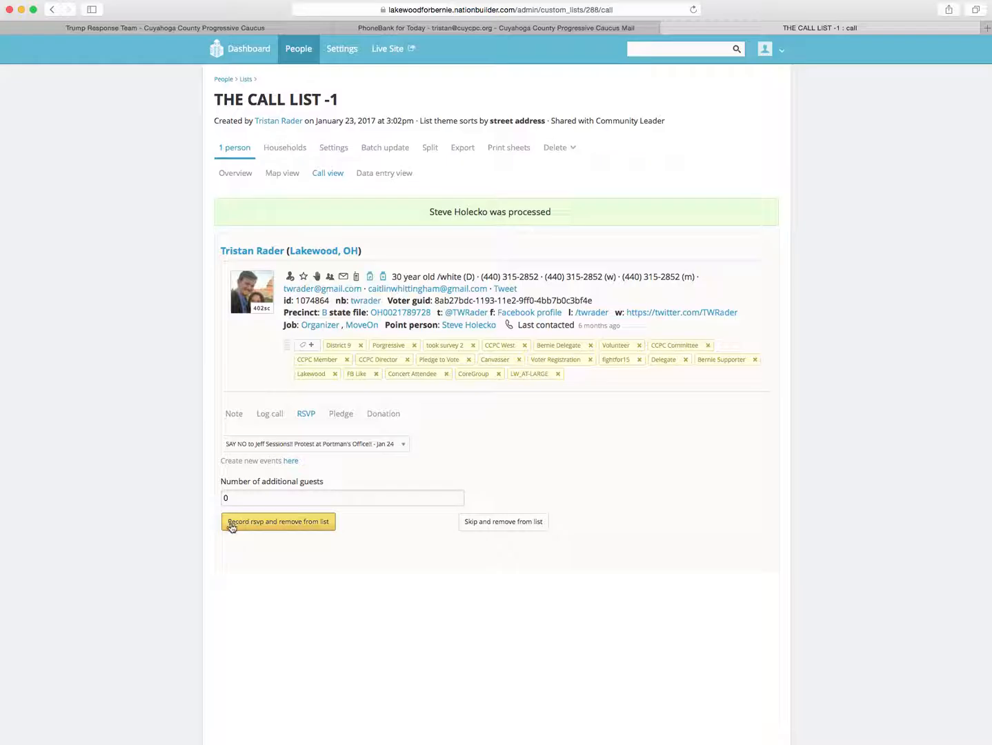
left_click(279, 521)
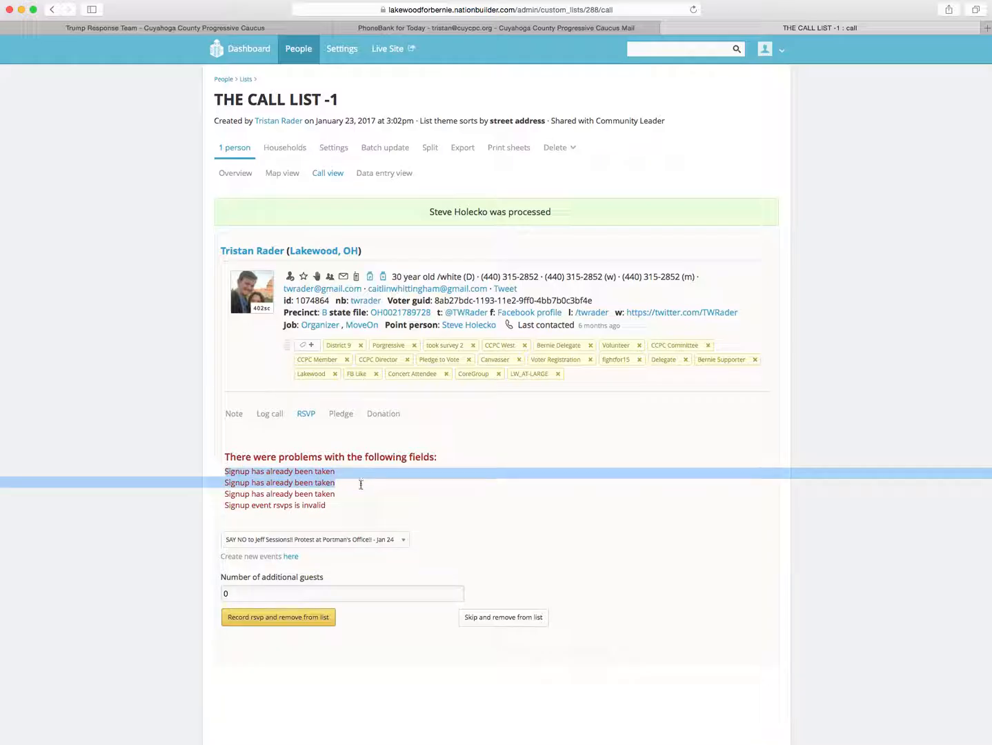
mouse_move(406, 293)
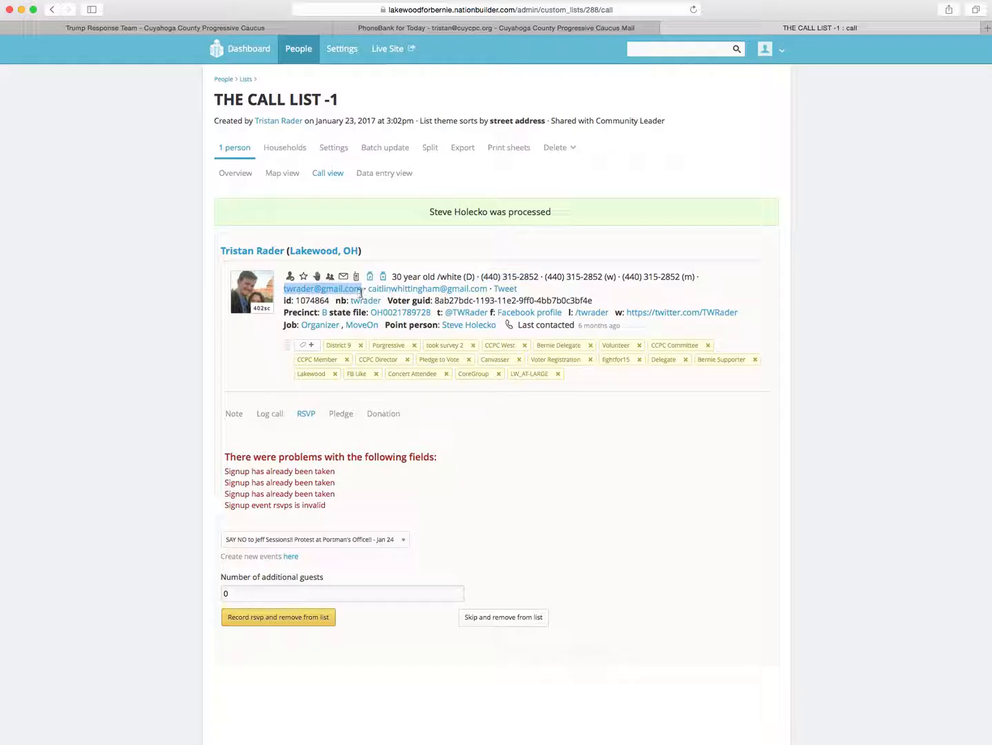
mouse_move(589, 340)
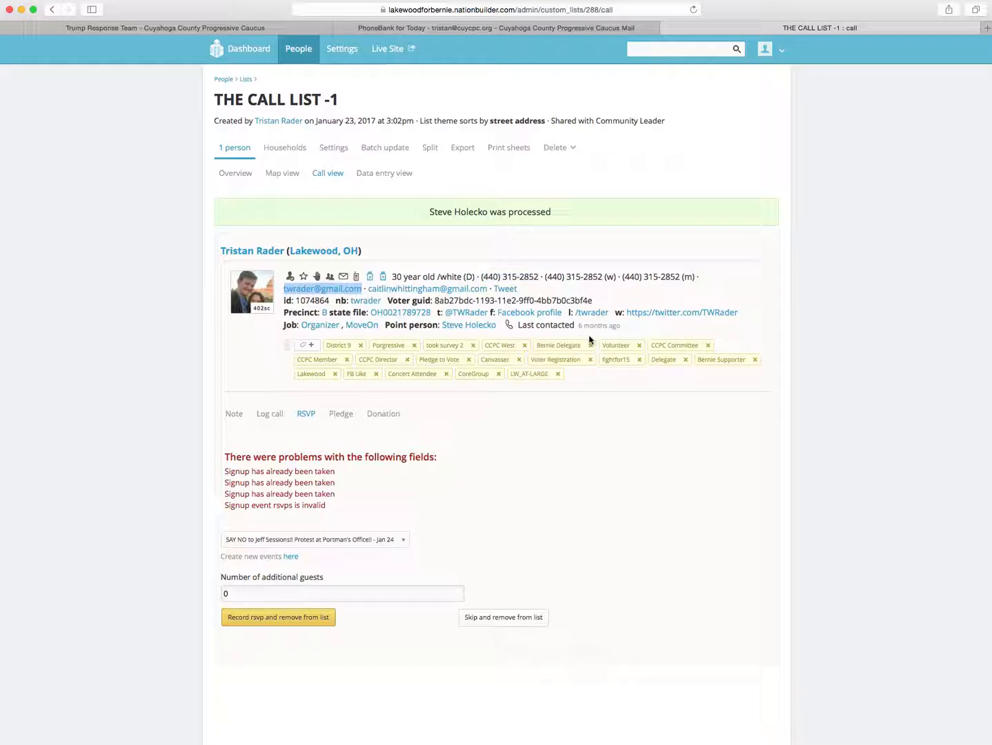